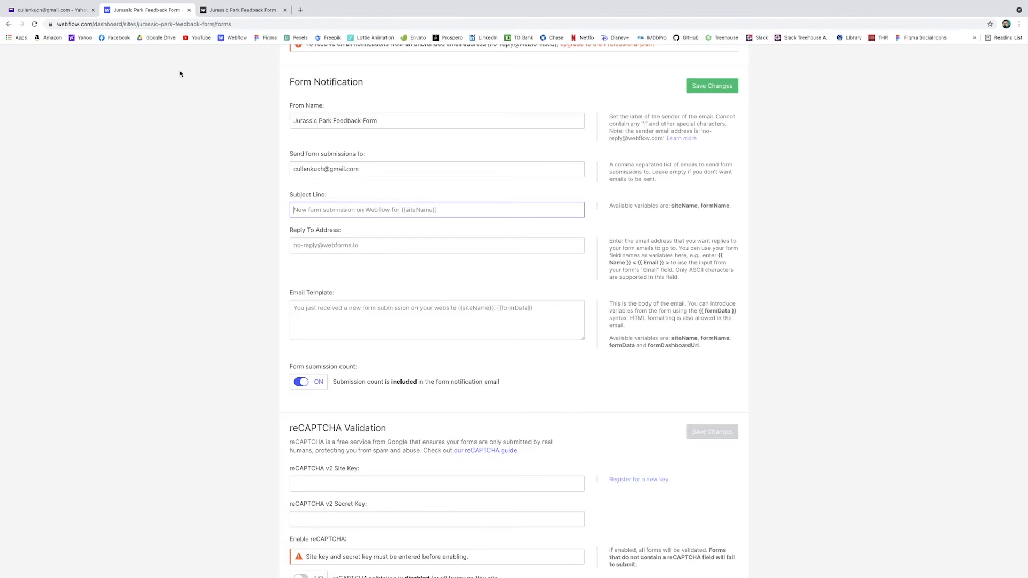
pyautogui.moveTo(413, 143)
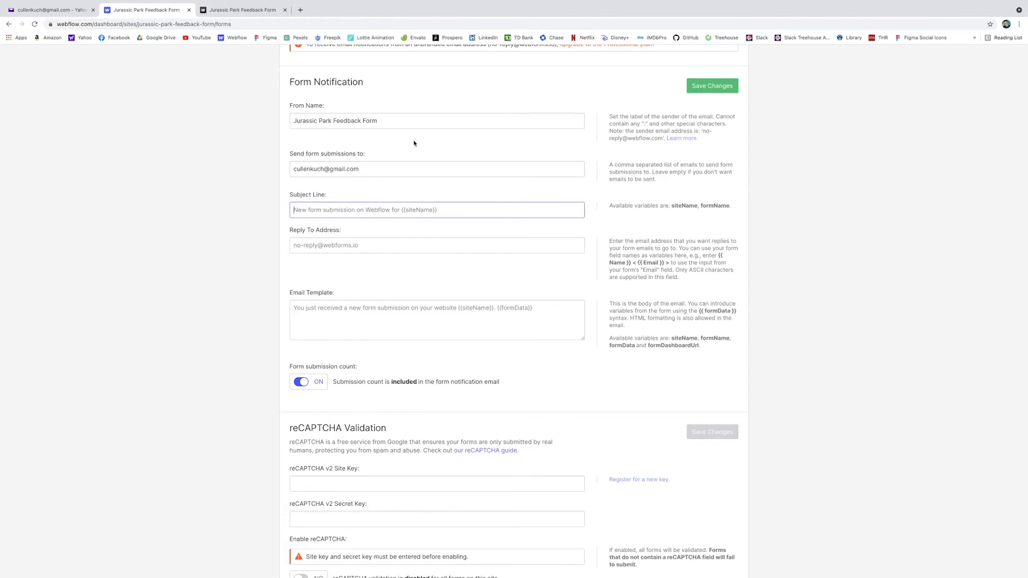
# Step: Enter '{{ Name }} < {{ Email }} >' as the form notification's Reply To address
pyautogui.click(436, 246)
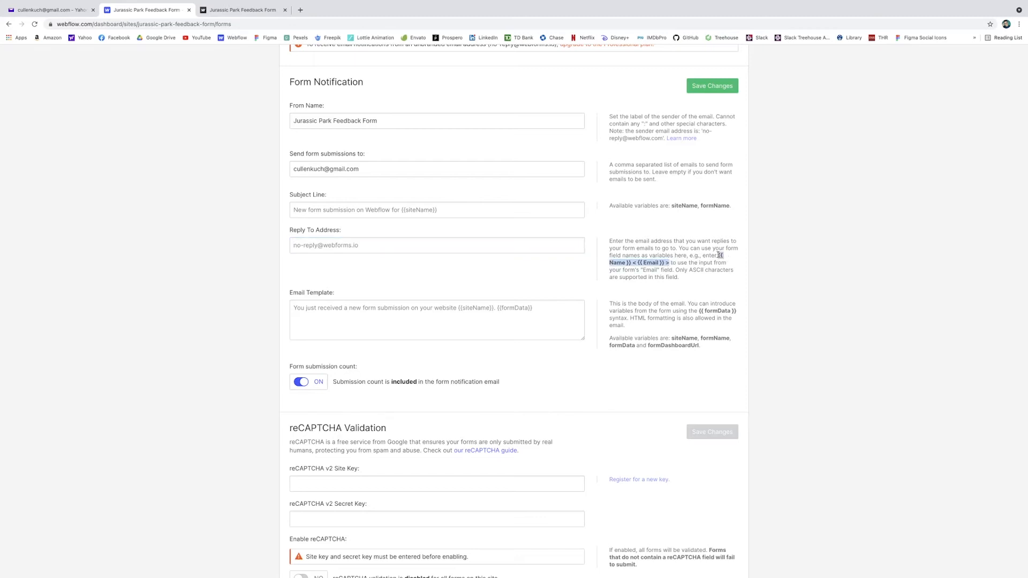
pyautogui.write('{{ Name }} < {{ Email }} >')
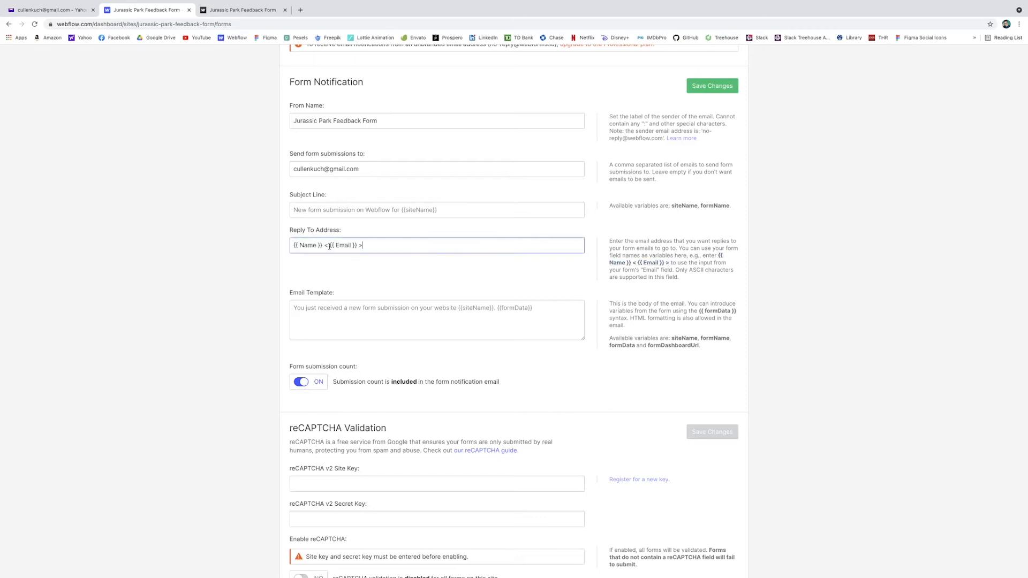